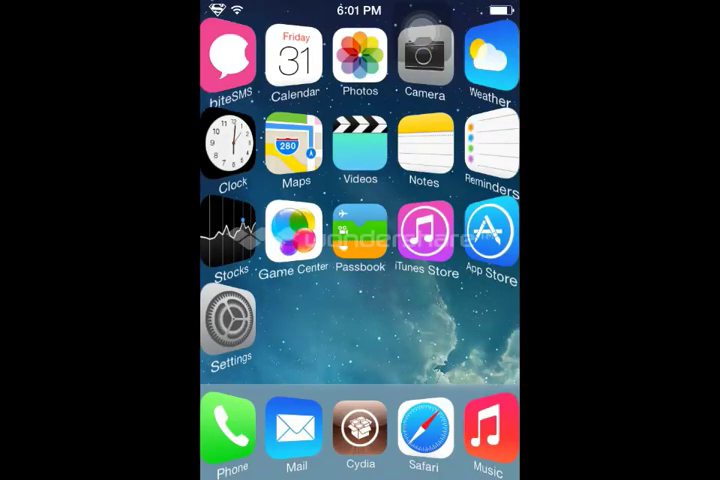
# Check the iPhone's About information in Settings and return to its home screen.
pyautogui.hscroll(-3)
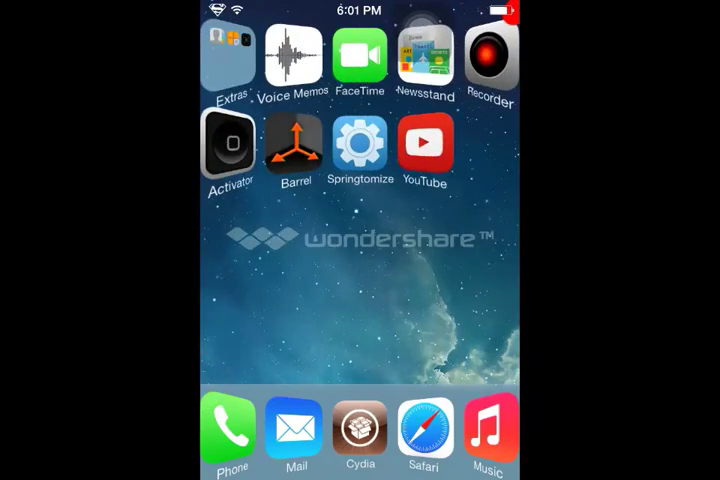
pyautogui.click(232, 56)
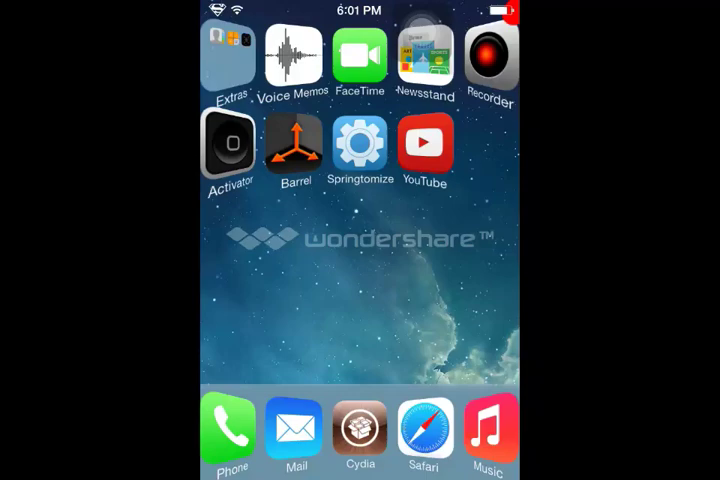
pyautogui.hscroll(-3)
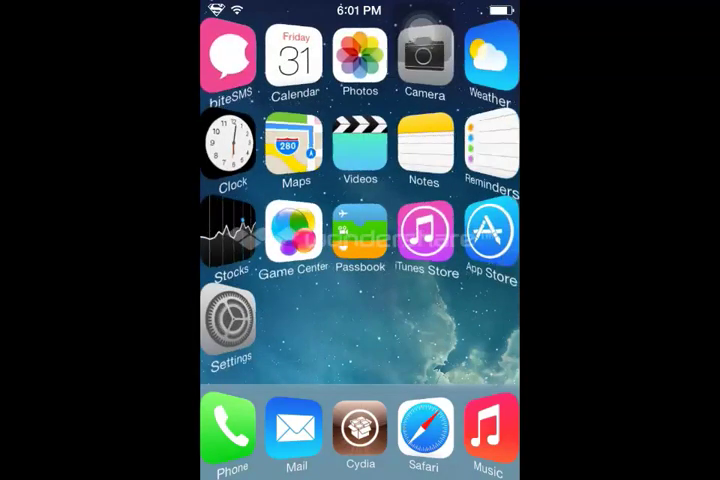
pyautogui.hscroll(-3)
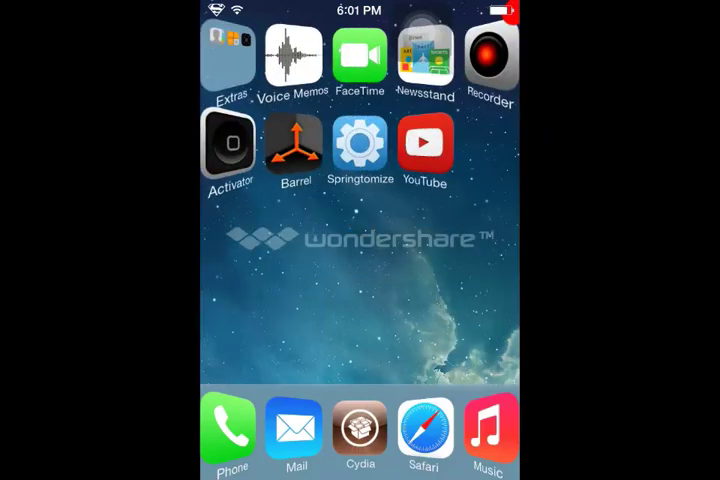
pyautogui.hscroll(-3)
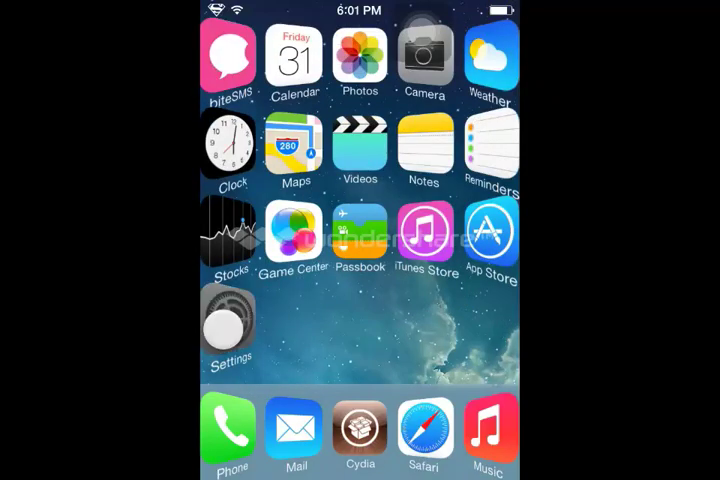
pyautogui.click(228, 330)
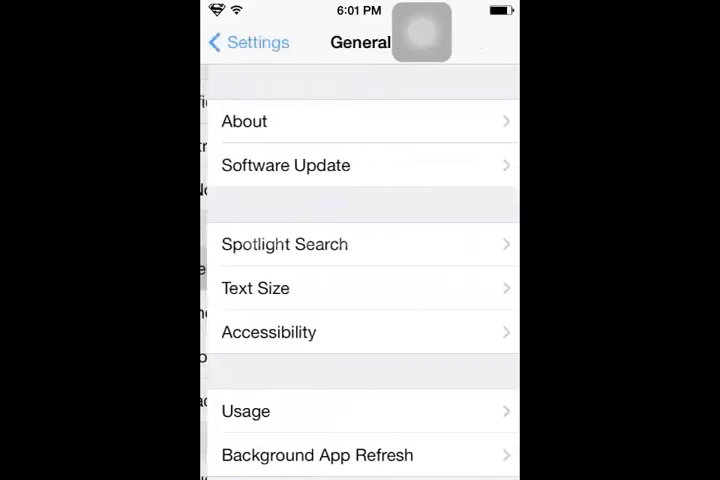
pyautogui.click(244, 120)
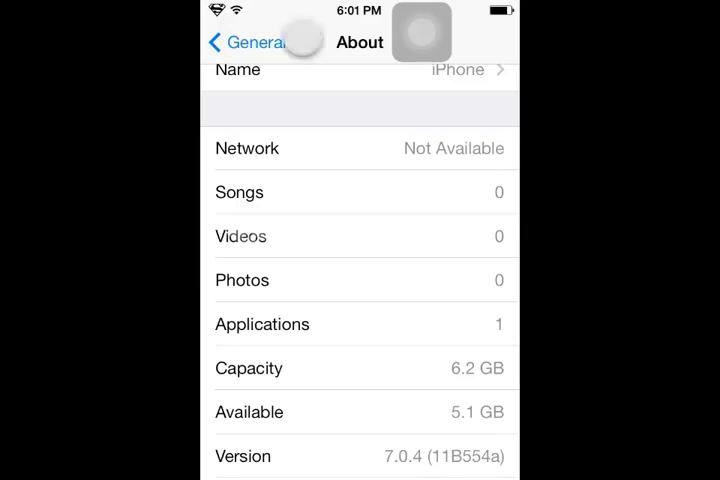
pyautogui.click(230, 42)
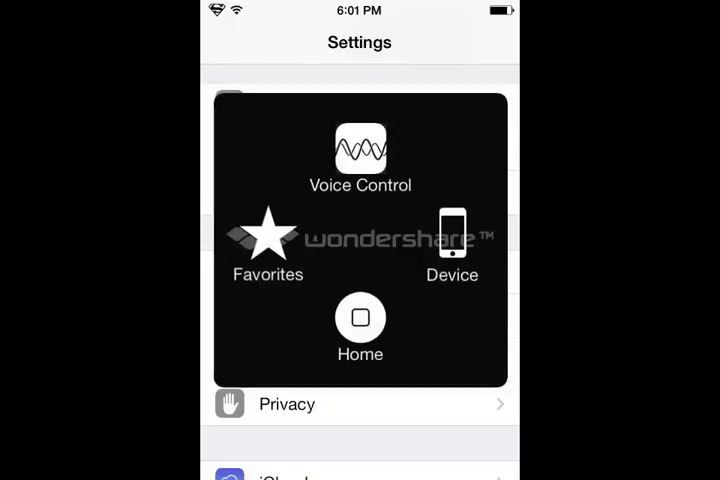
pyautogui.click(360, 318)
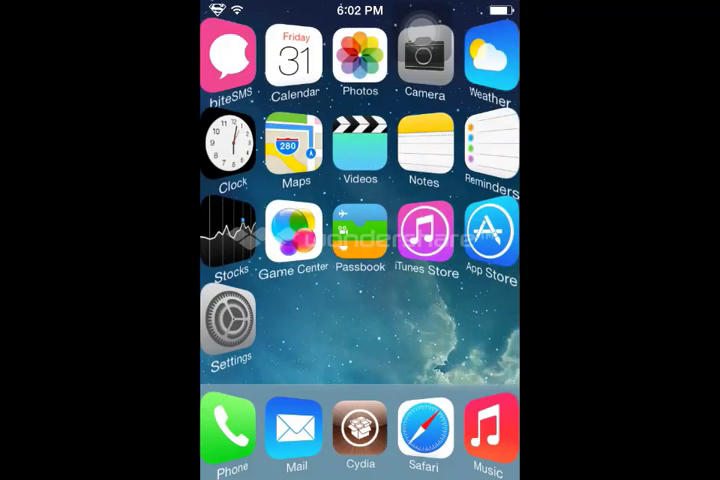
# Bring up Chrome and get to a blank Google search page.
pyautogui.hscroll(-3)
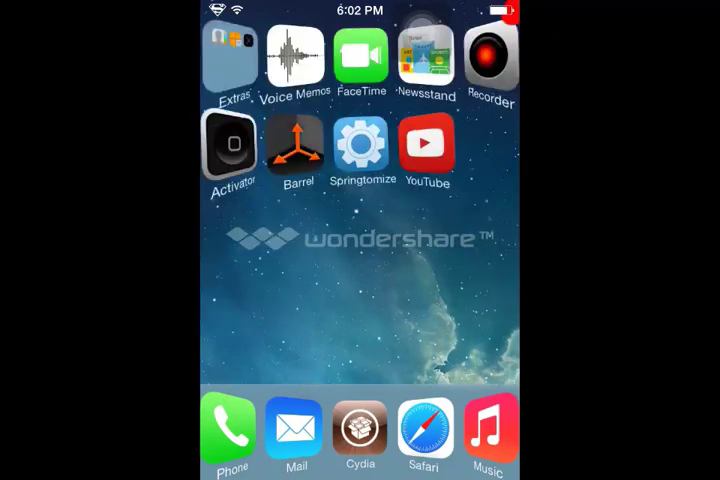
pyautogui.hscroll(-3)
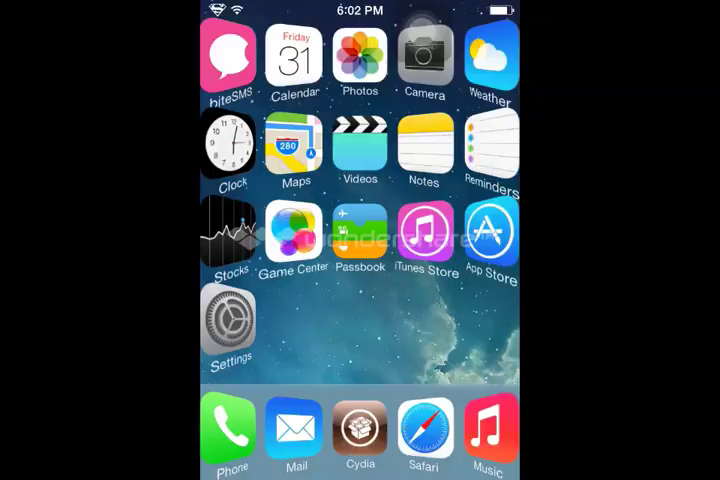
pyautogui.hscroll(-3)
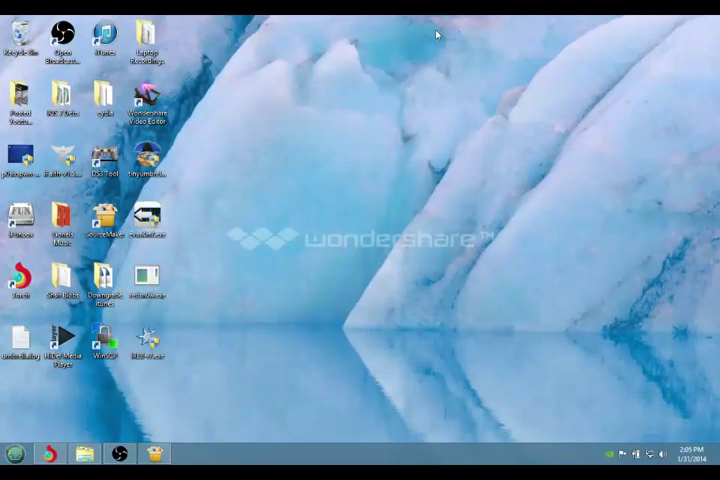
pyautogui.moveTo(348, 148)
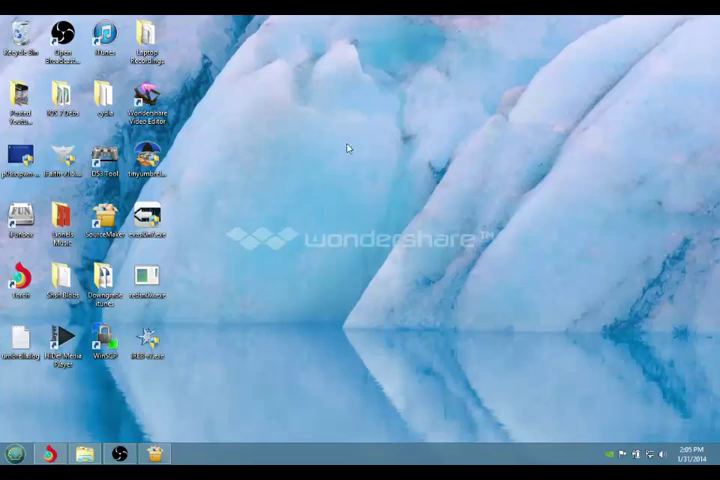
pyautogui.moveTo(348, 148); pyautogui.dragTo(396, 192)
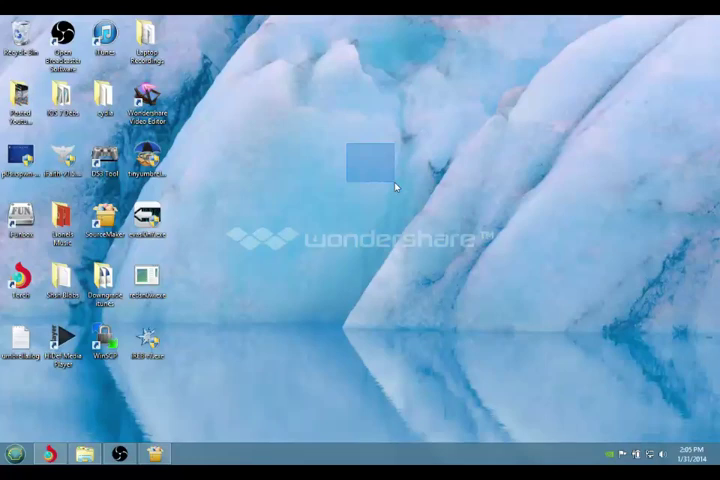
pyautogui.moveTo(396, 186); pyautogui.dragTo(408, 248)
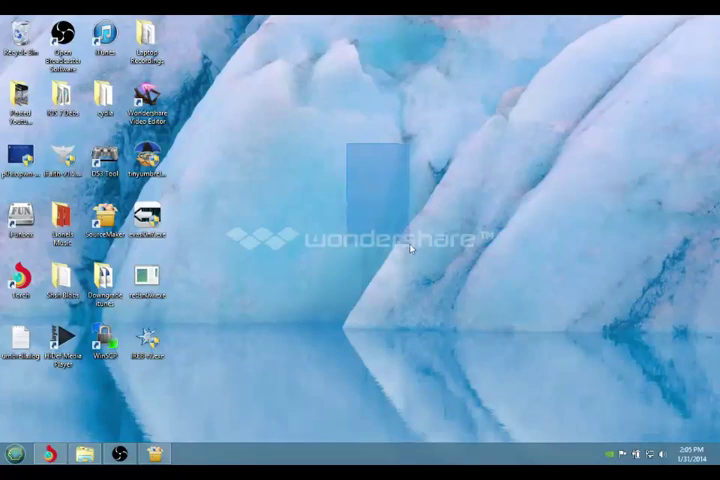
pyautogui.moveTo(148, 160)
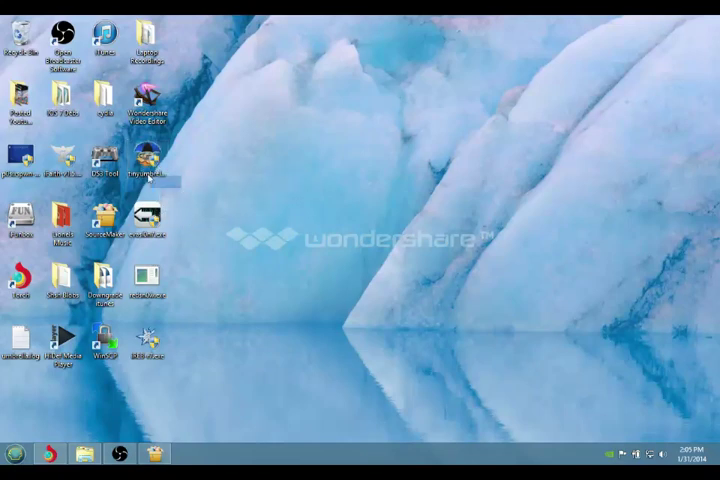
pyautogui.click(148, 160)
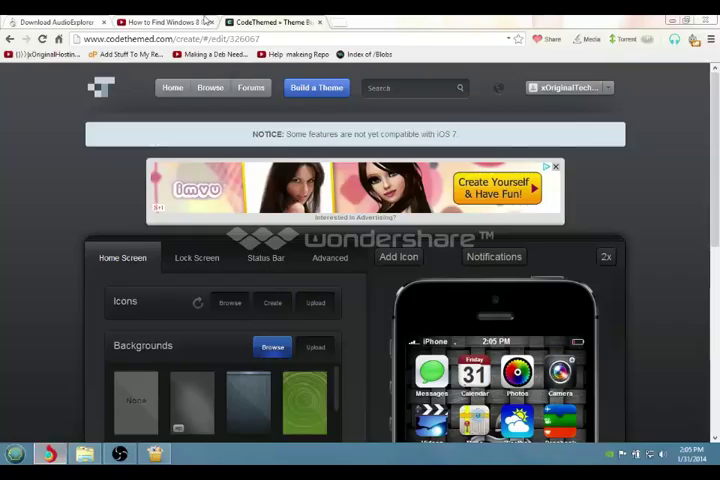
pyautogui.click(160, 20)
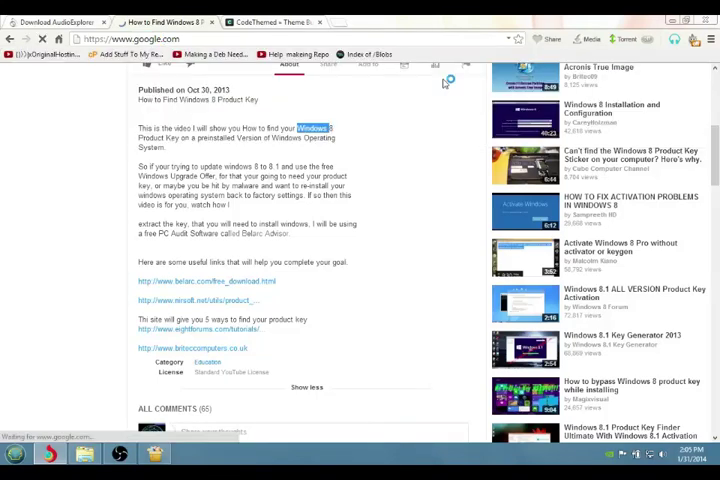
pyautogui.click(136, 20)
pyautogui.write('java')
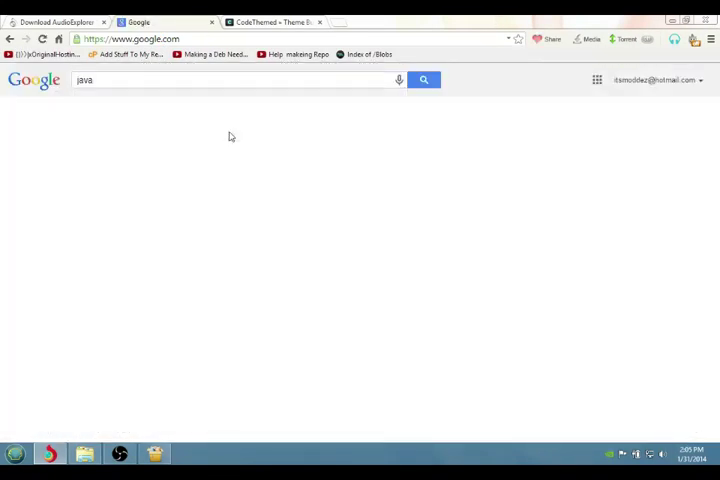
# Search Google for 'java' and follow the java.com download result.
pyautogui.click(424, 80)
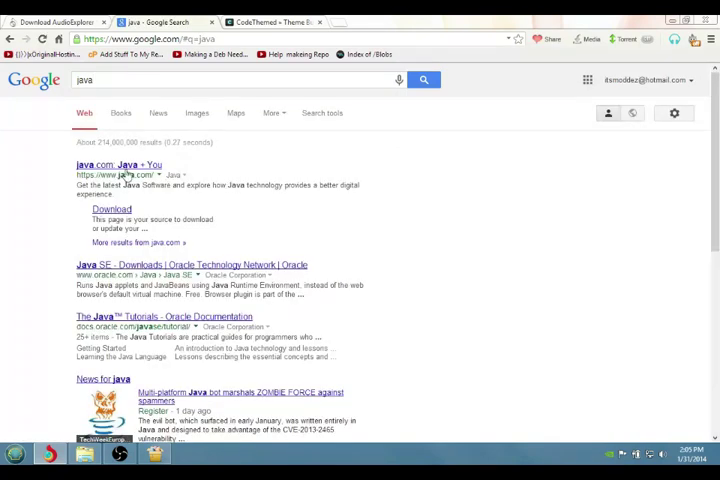
pyautogui.moveTo(128, 220)
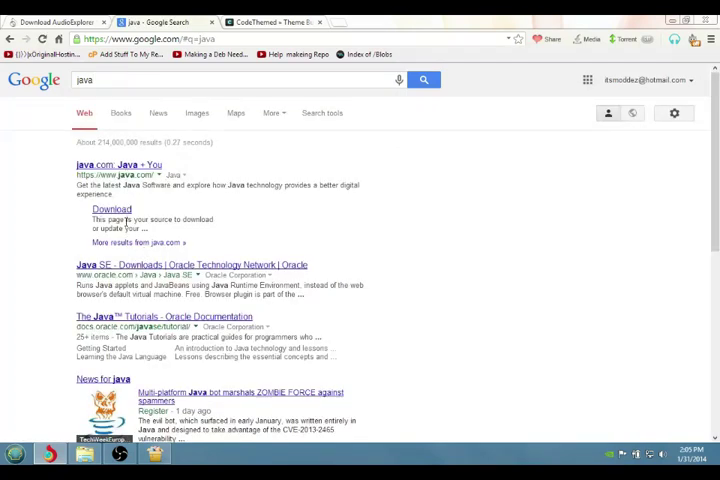
pyautogui.click(112, 208)
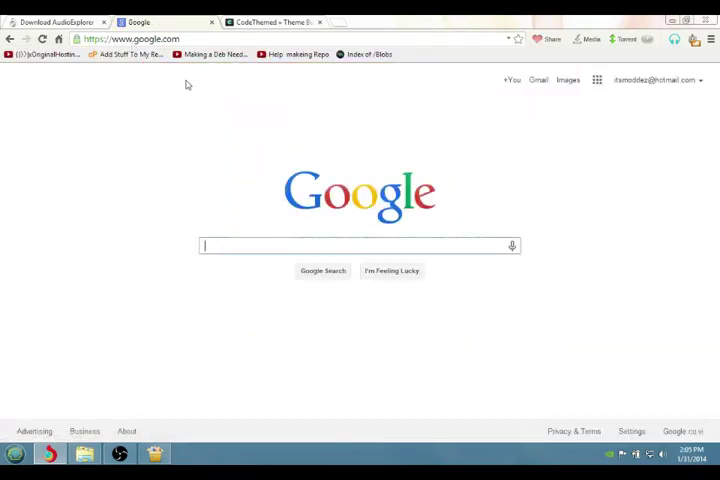
# Search Google for 'tinyumbrella' and pick the CNET Download.com result.
pyautogui.write('tinyumbrella')
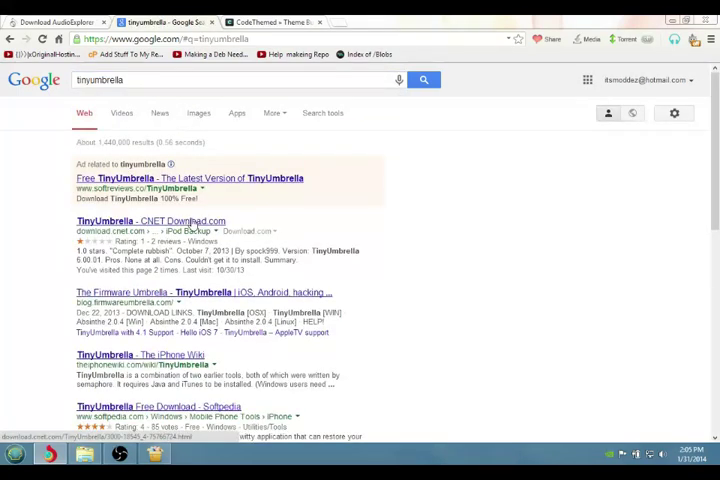
pyautogui.click(150, 220)
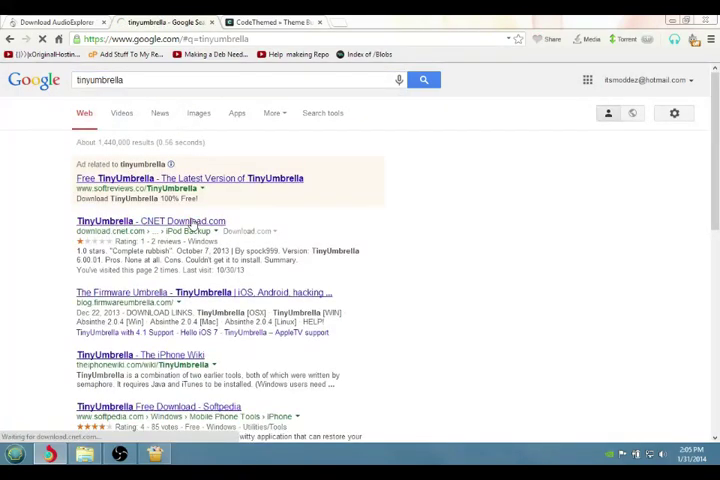
pyautogui.click(150, 220)
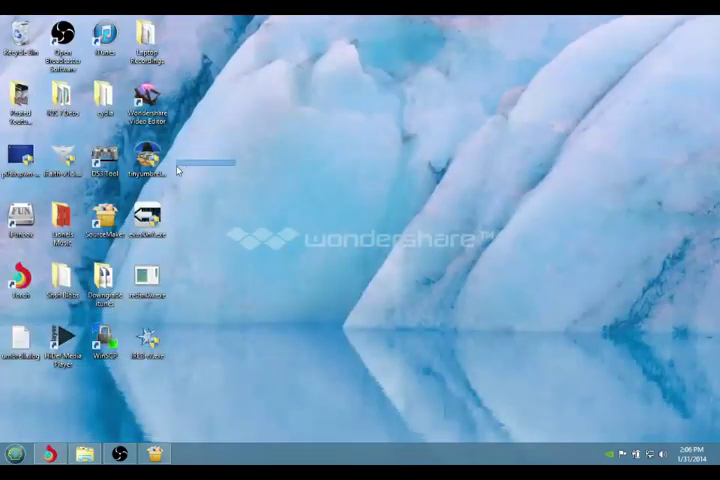
# Put the TinyUmbrella exe on the desktop and run it as administrator.
pyautogui.moveTo(150, 156); pyautogui.dragTo(400, 216)
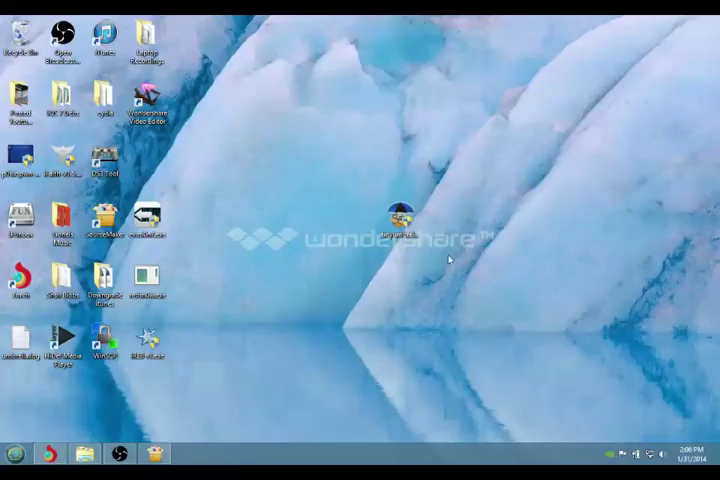
pyautogui.rightClick(400, 212)
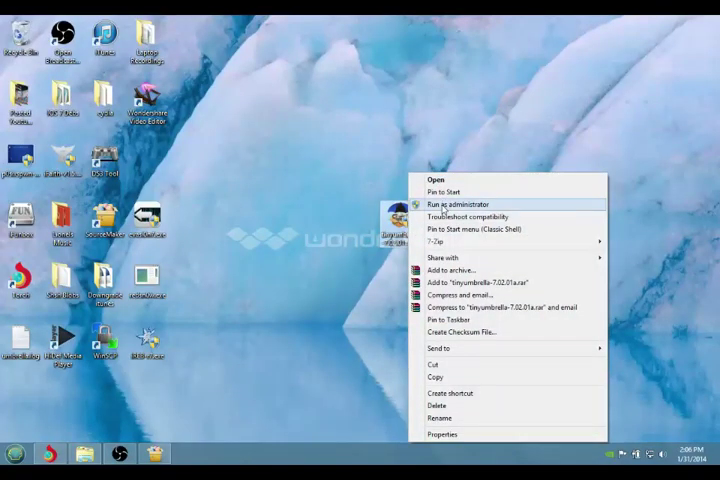
pyautogui.click(456, 204)
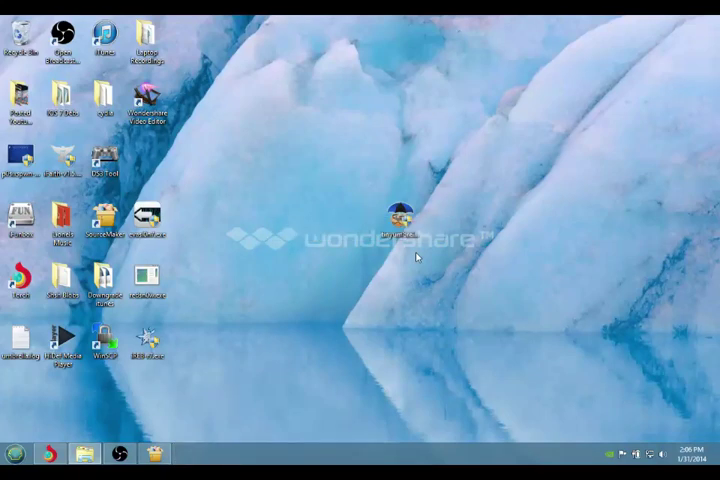
pyautogui.doubleClick(398, 204)
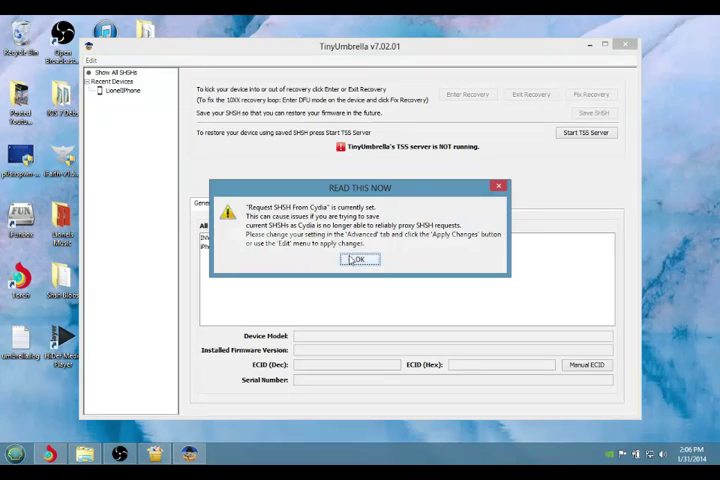
# Acknowledge the READ THIS NOW warning and dismiss the New Version Available notice.
pyautogui.click(360, 258)
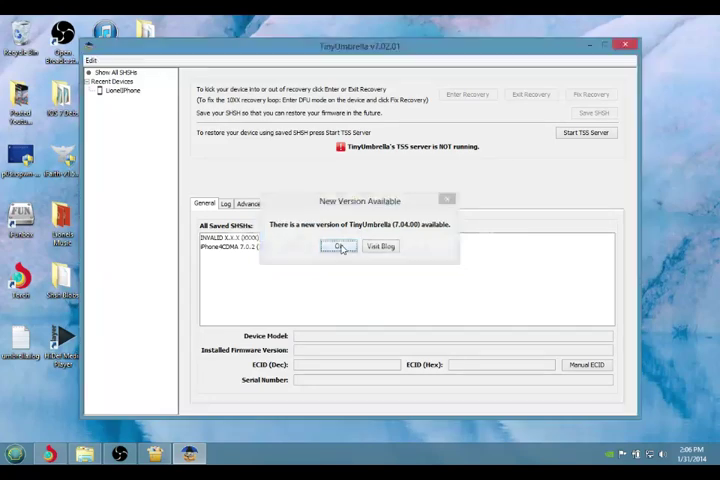
pyautogui.click(340, 246)
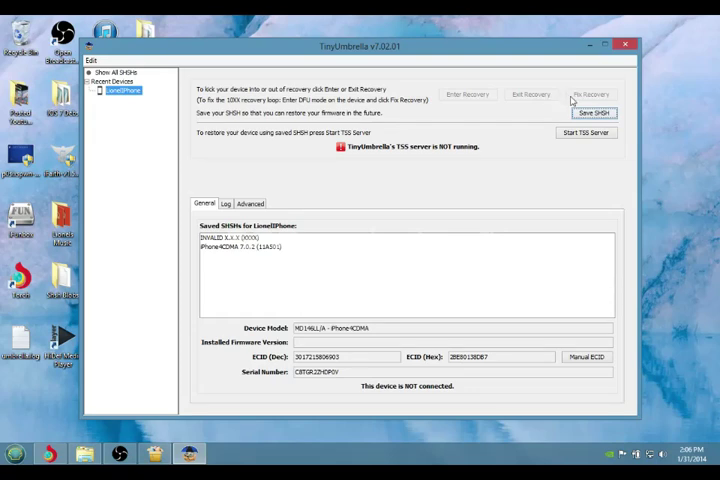
pyautogui.moveTo(504, 148)
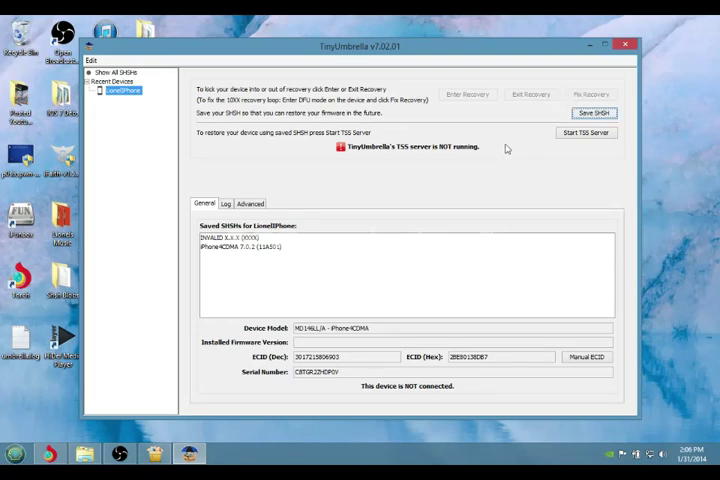
pyautogui.moveTo(504, 150)
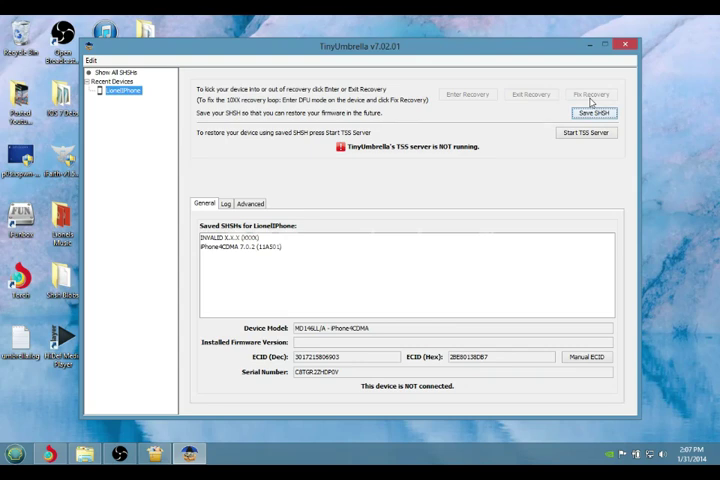
pyautogui.moveTo(470, 138)
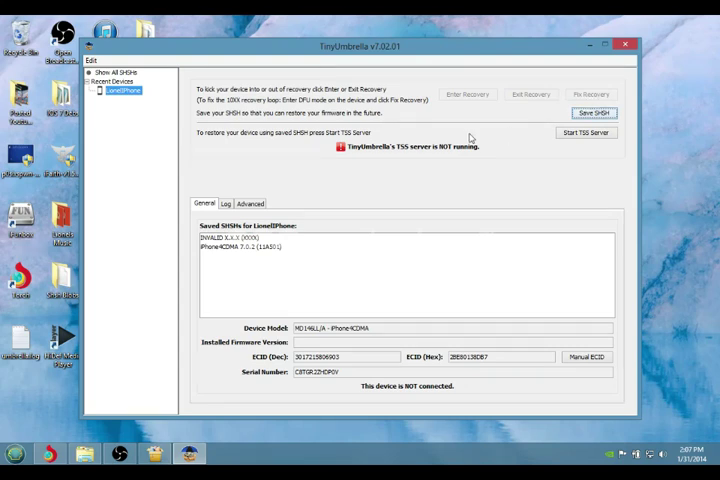
# View TinyUmbrella's Log tab and scroll through the recovery-mode console entries.
pyautogui.click(226, 204)
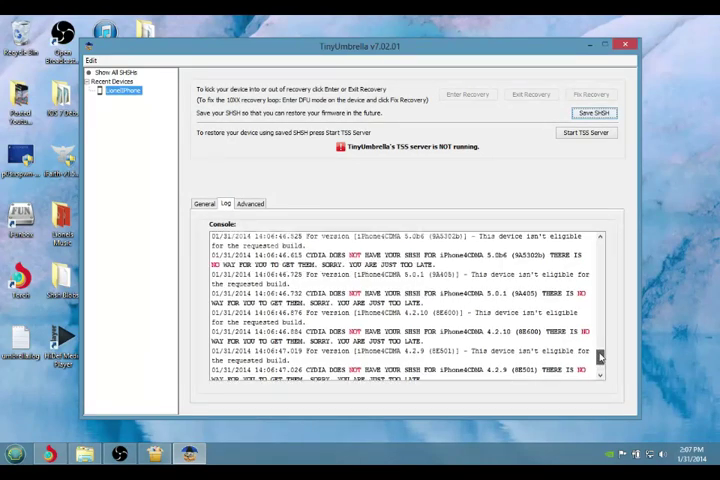
pyautogui.scroll(-3)
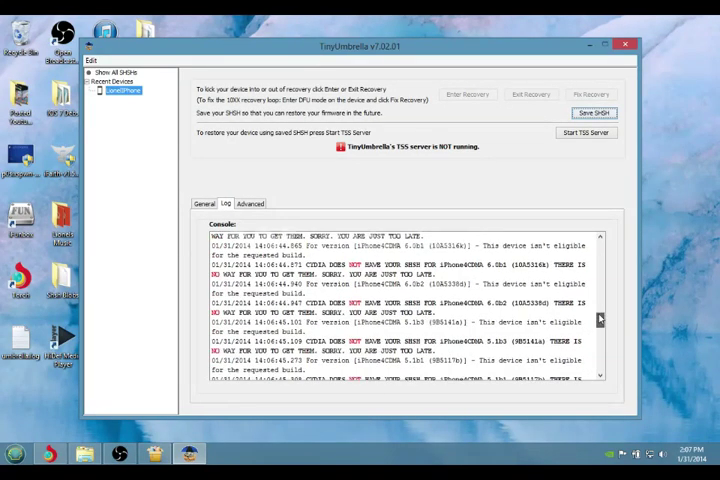
pyautogui.scroll(3)
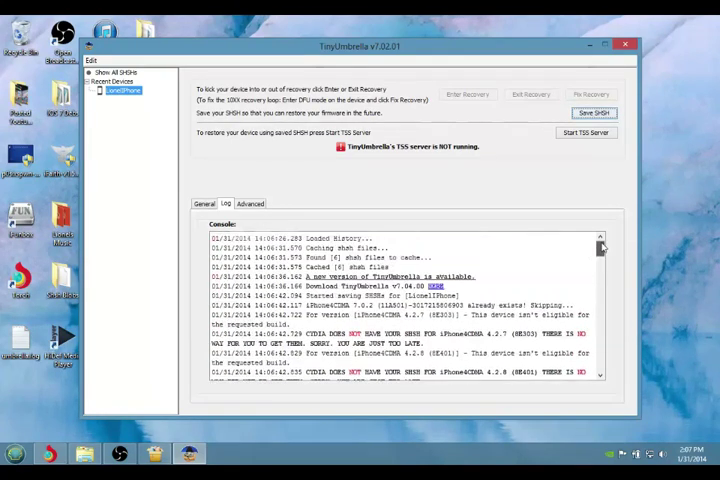
pyautogui.scroll(-3)
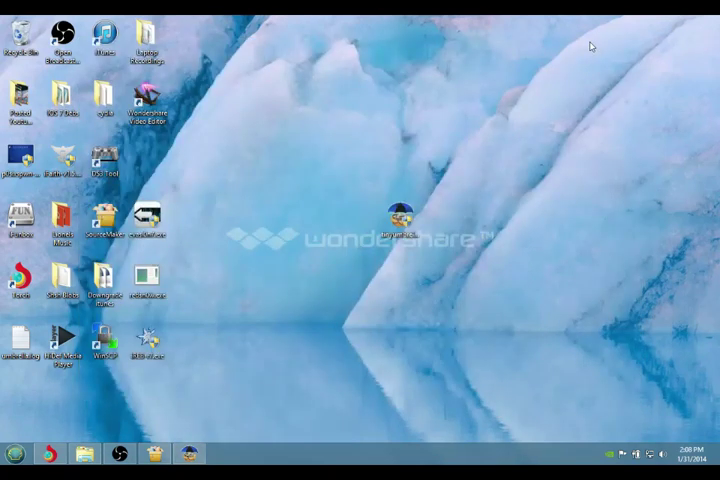
pyautogui.moveTo(390, 196)
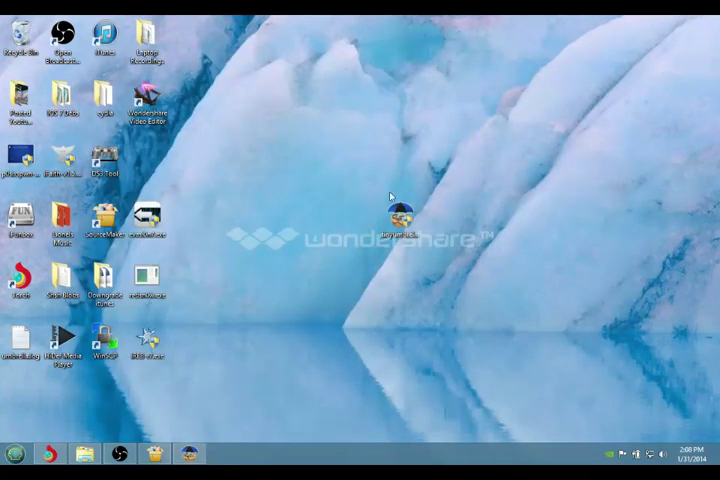
# Move the TinyUmbrella icon from the desktop centre into the left icon columns.
pyautogui.moveTo(400, 204); pyautogui.dragTo(148, 170)
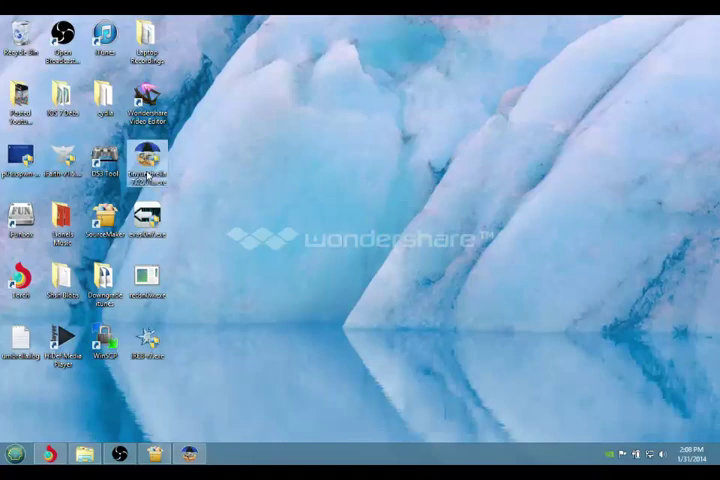
pyautogui.moveTo(148, 160)
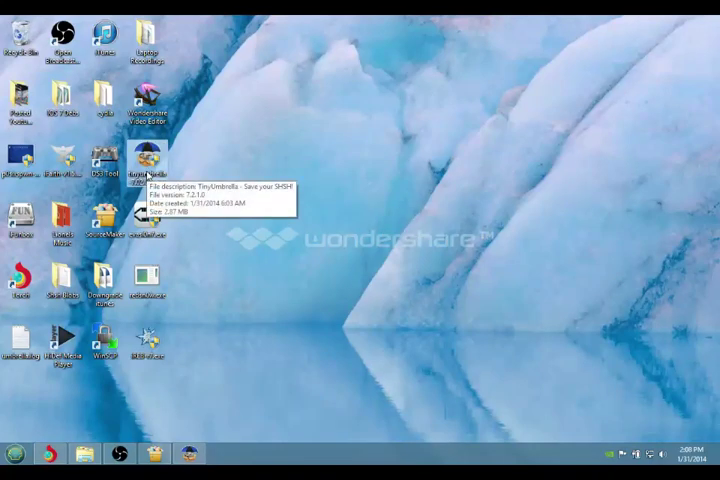
pyautogui.moveTo(210, 204)
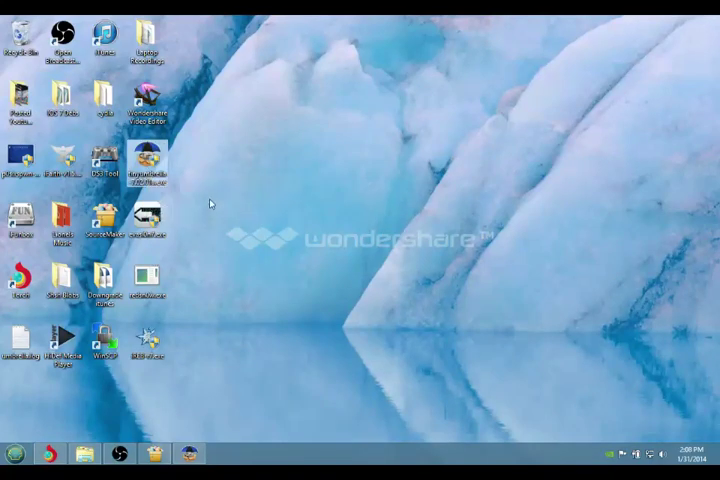
pyautogui.click(56, 452)
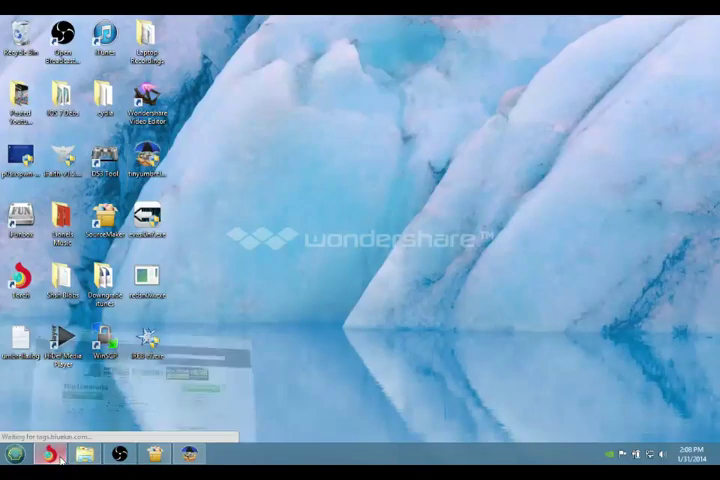